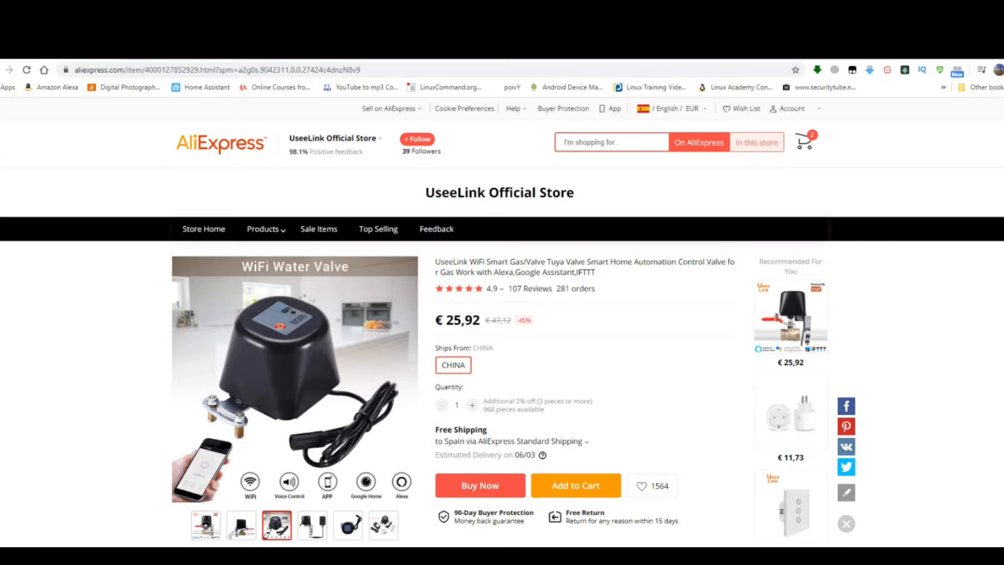
- Scroll through the UseeLink WiFi water valve listing on AliExpress
{"action": "scroll", "scroll_direction": "down", "scroll_amount": 3}
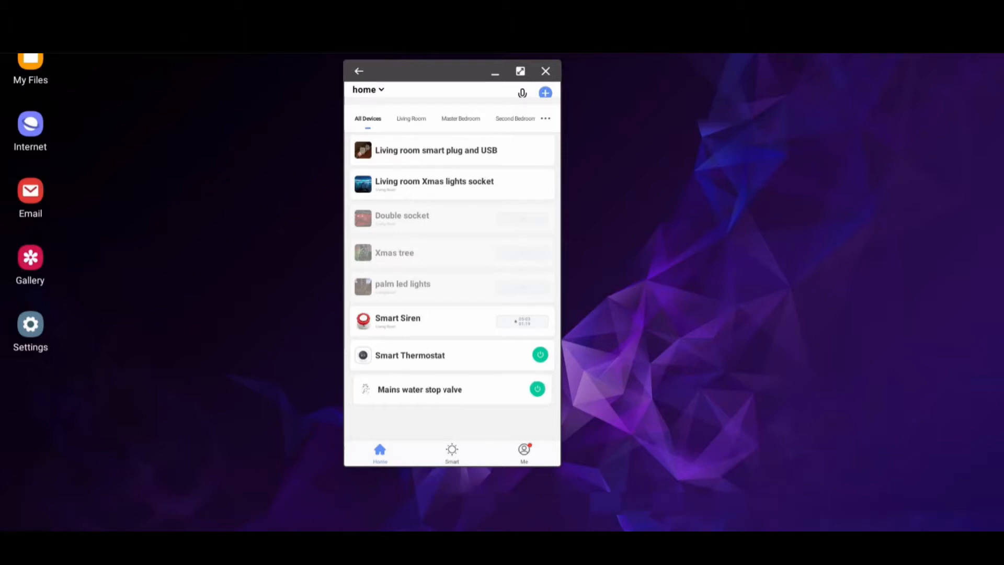
- Select 'Mains water stop valve' from All Devices to reach its control page
{"action": "left_click", "coordinate": [420, 390]}
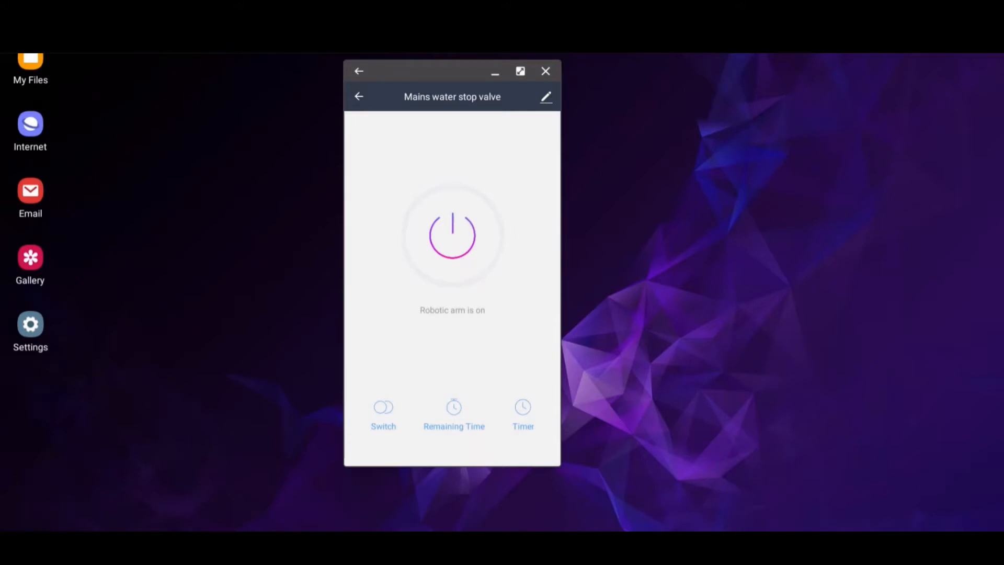
- Reach the valve's device settings page via the pencil icon on the control screen
{"action": "left_click", "coordinate": [523, 413]}
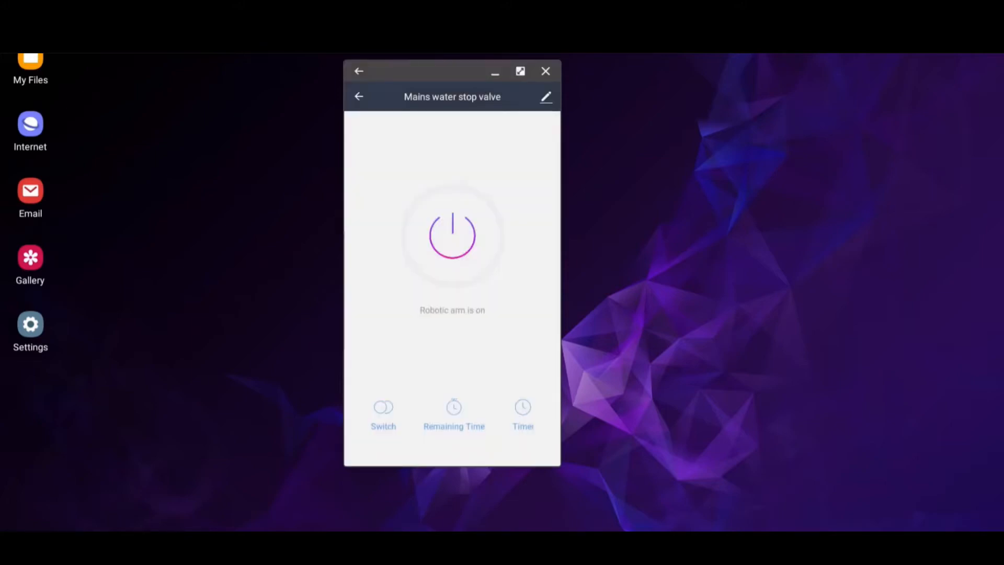
{"action": "left_click", "coordinate": [546, 96]}
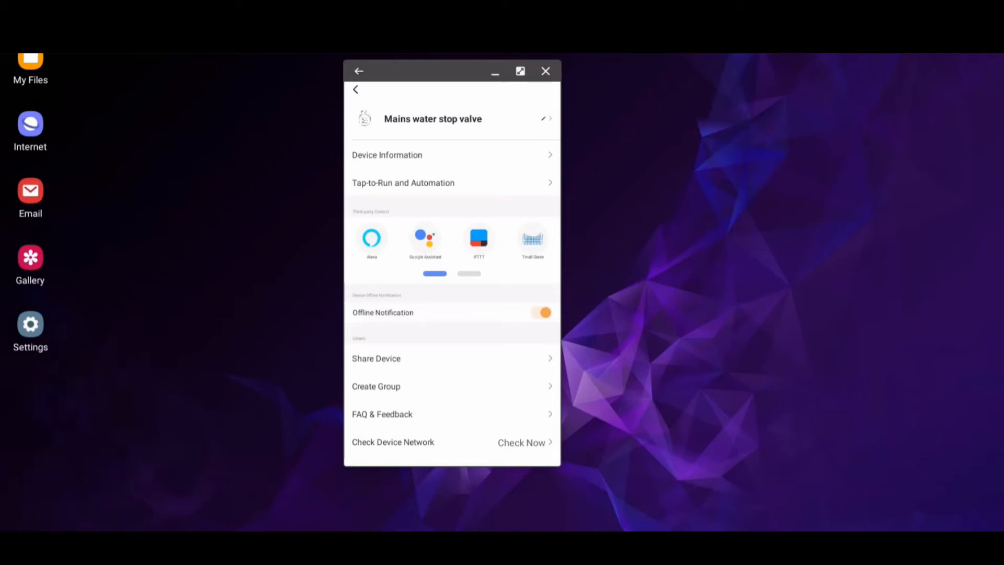
- Run Check for Firmware Update and confirm the 'No updates available' notice (both modules 1.0.9)
{"action": "scroll", "scroll_direction": "down", "scroll_amount": 3}
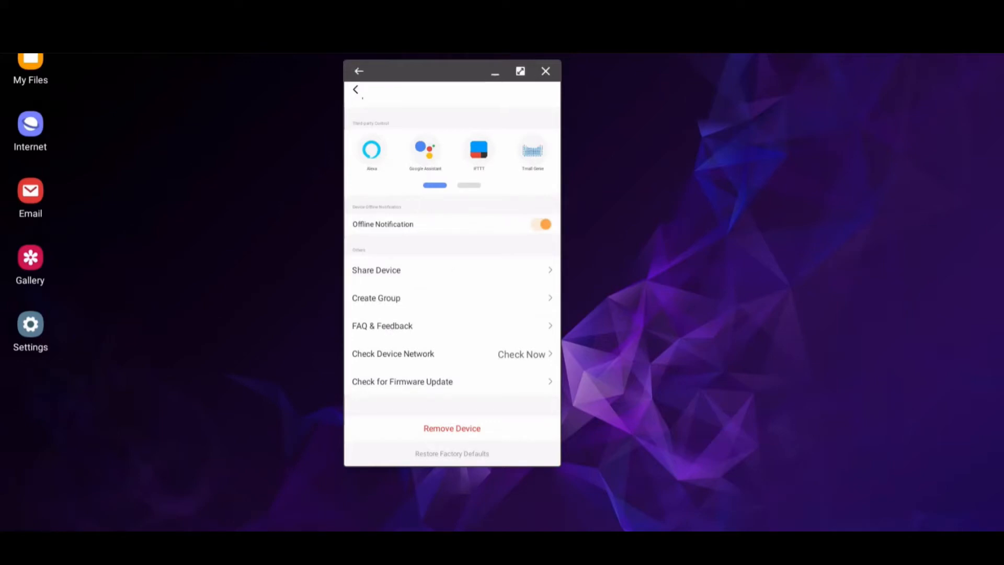
{"action": "left_click", "coordinate": [402, 381]}
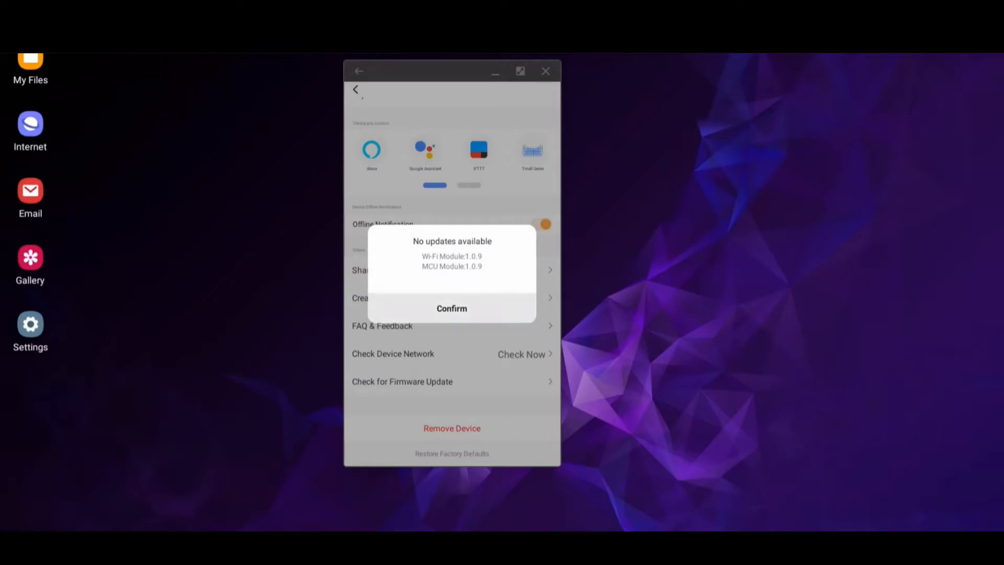
{"action": "left_click", "coordinate": [452, 308]}
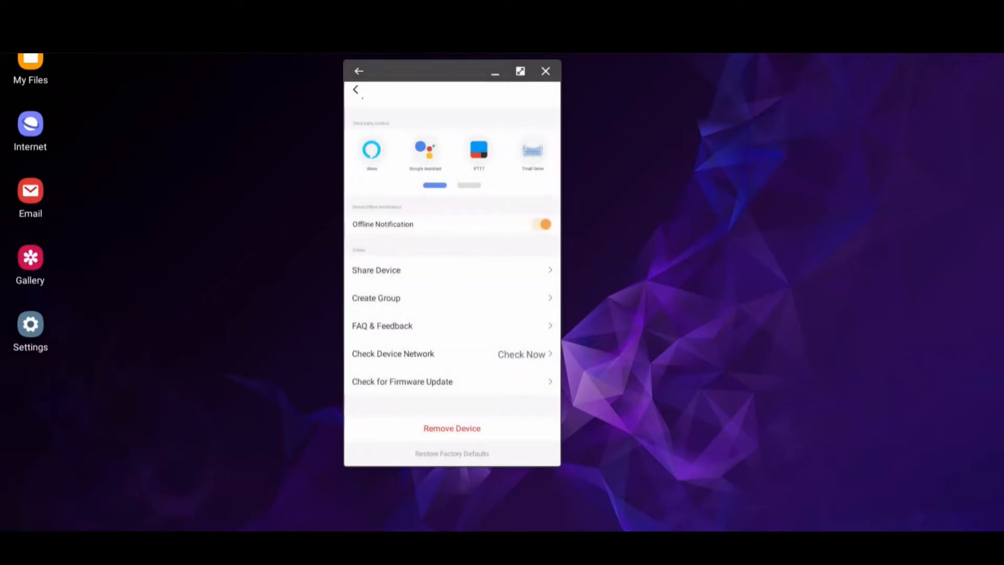